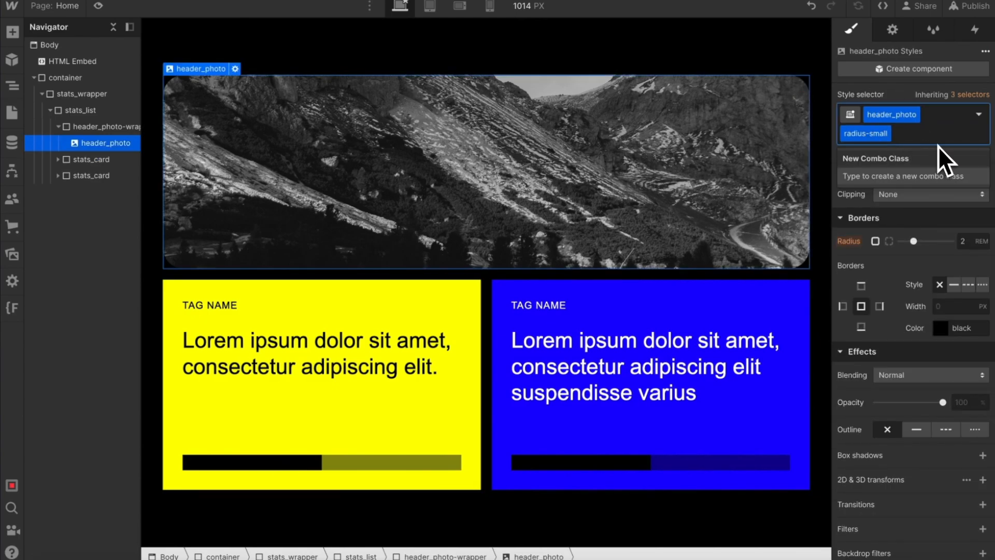
Step: Delete radius-small from header_photo, drop is-blue from the second card, and add a Div Block
left_click(866, 133)
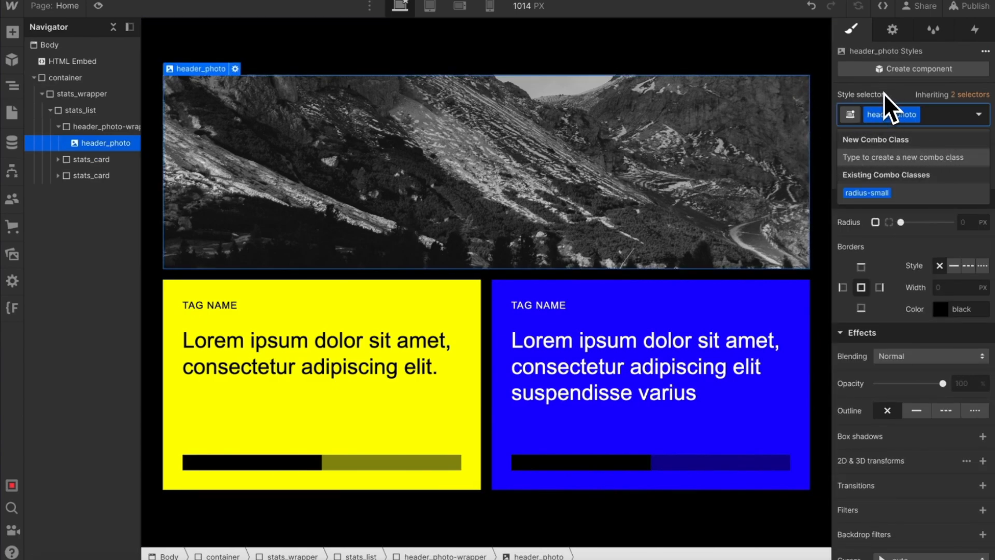
left_click(91, 175)
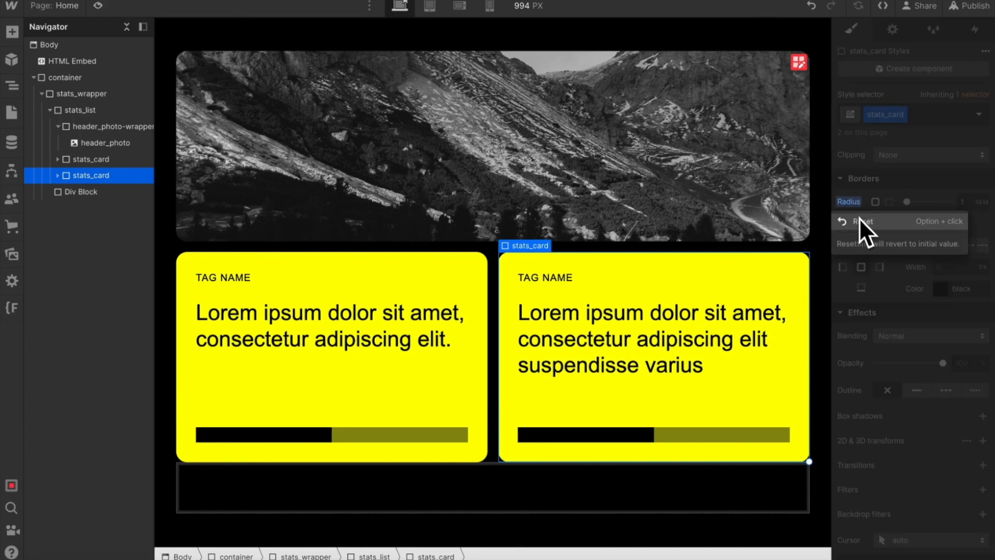
Step: Create class radius-small on the div block and add it to header_photo and the first card
left_click(103, 142)
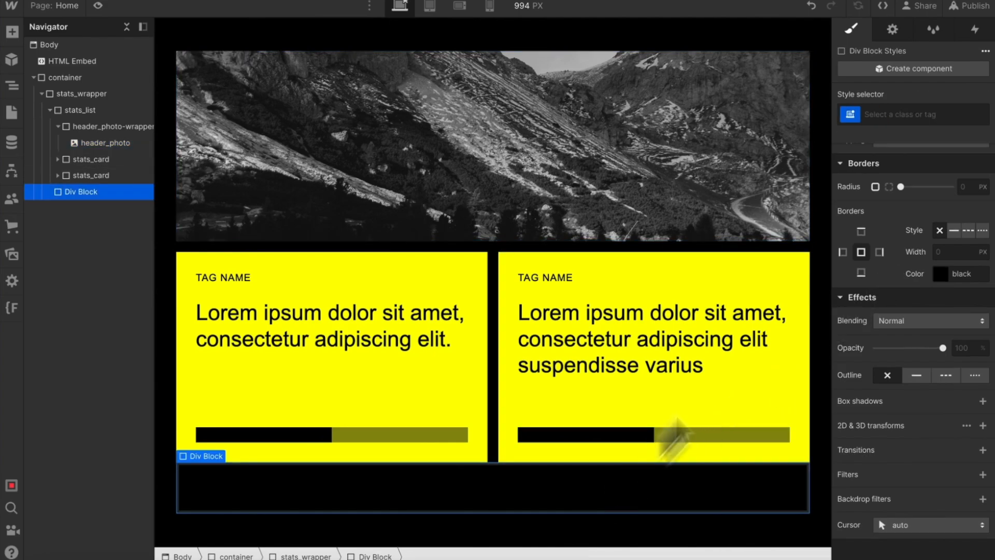
type("radiuss")
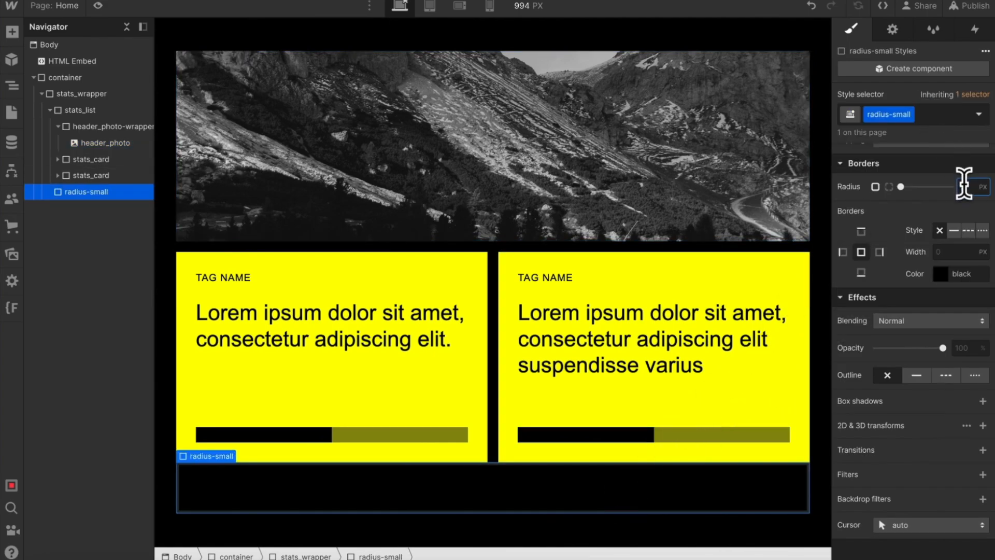
left_click(106, 143)
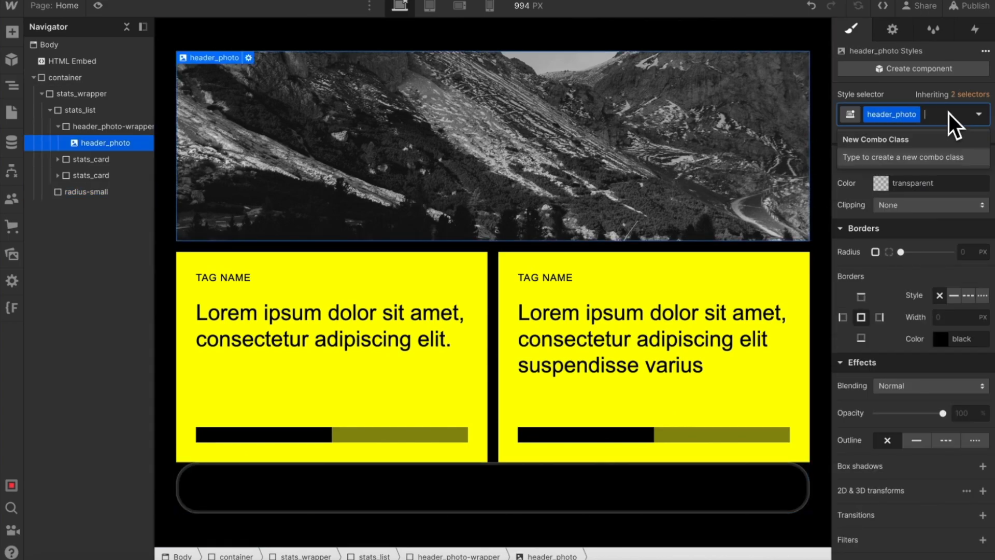
type("rad")
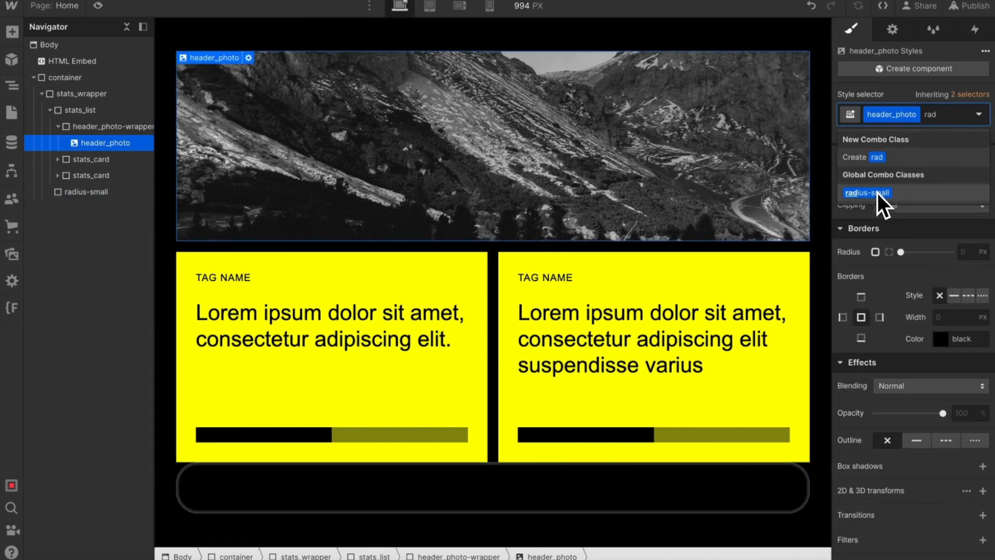
left_click(91, 175)
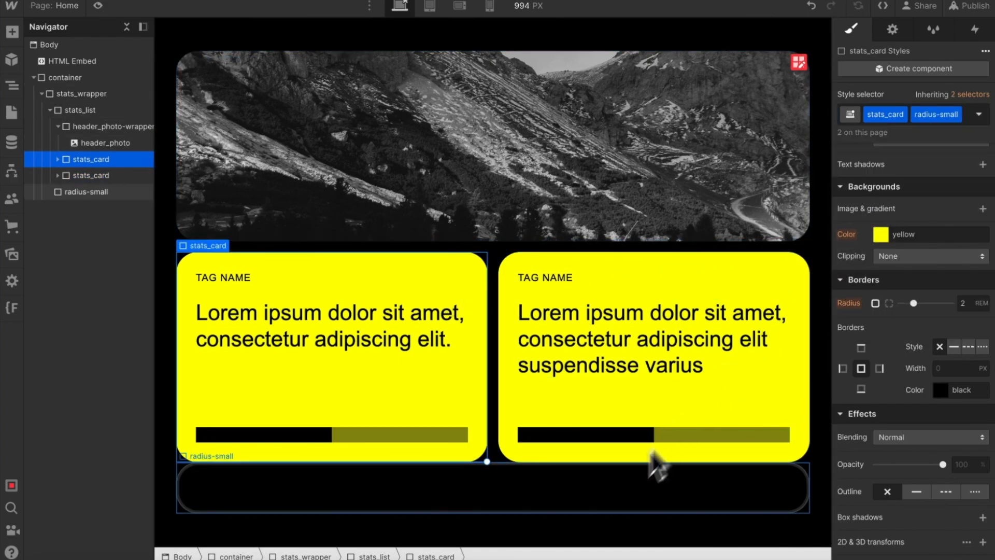
left_click(86, 191)
type("1")
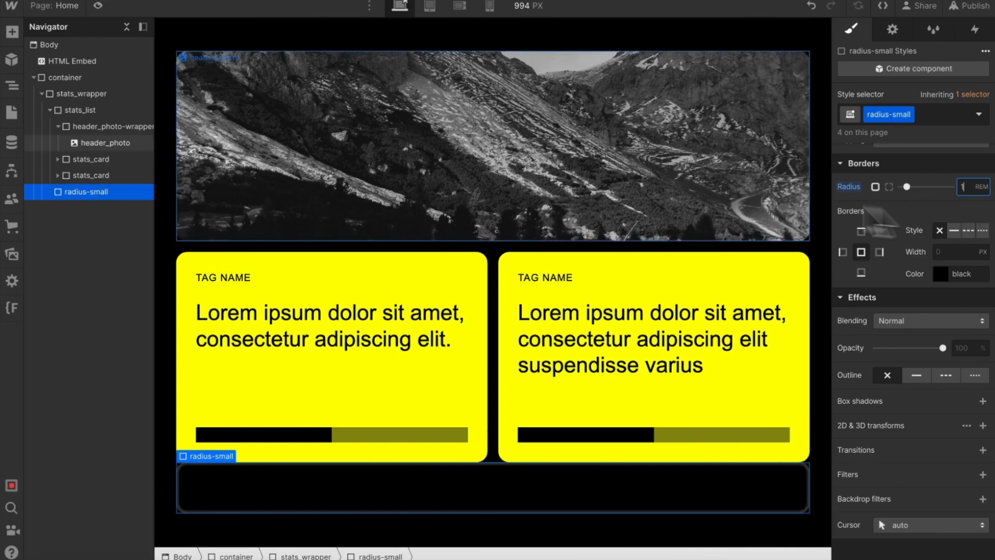
Step: Give the radius-small class a 1 REM radius and rename it to radius1
left_click(90, 175)
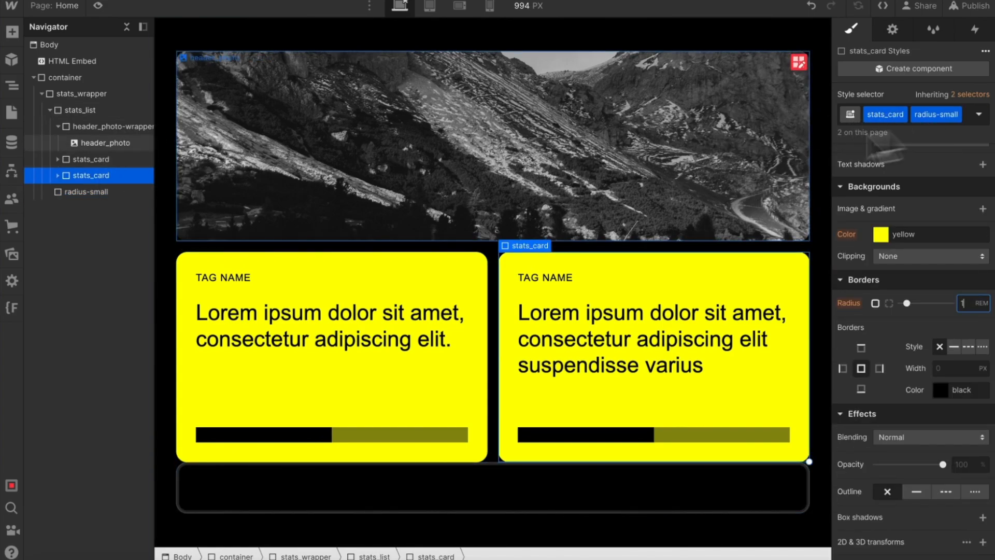
left_click(85, 191)
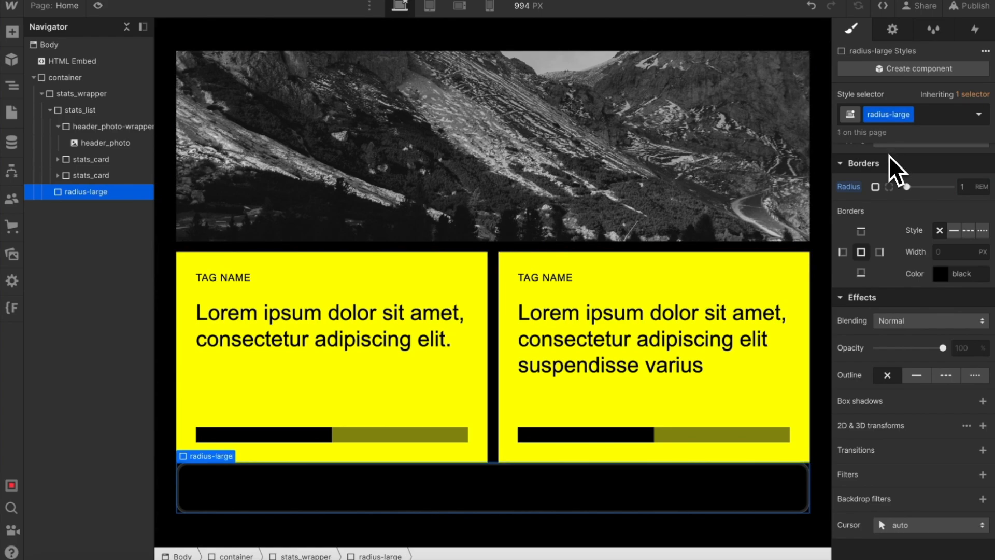
left_click(106, 142)
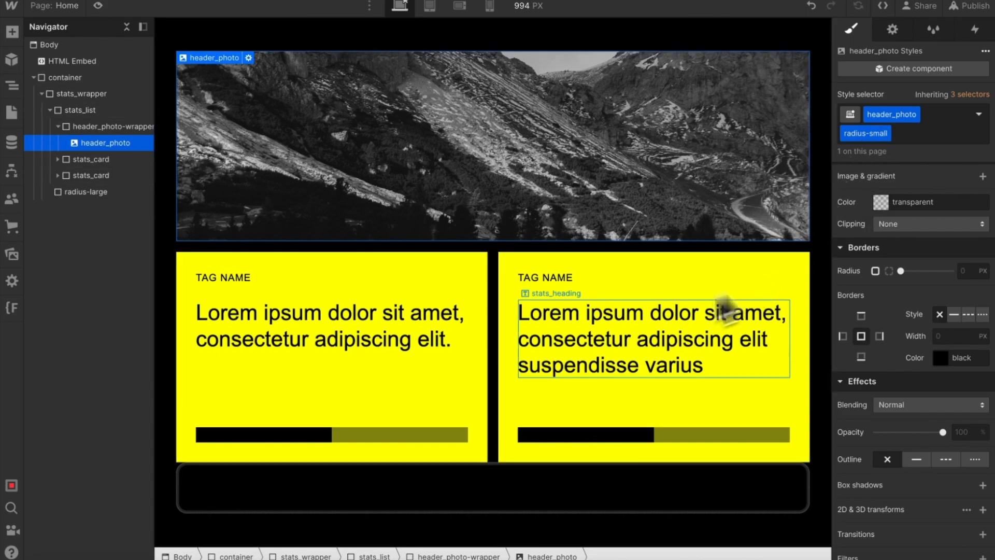
left_click(85, 192)
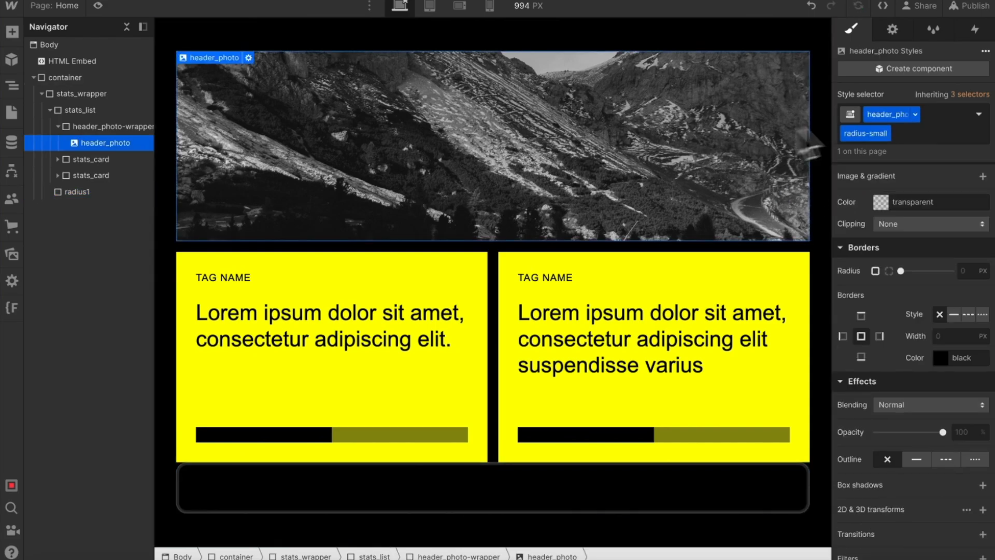
Step: Add is-blue, radius1 and pointer-off combo classes to the second stats_card
left_click(890, 114)
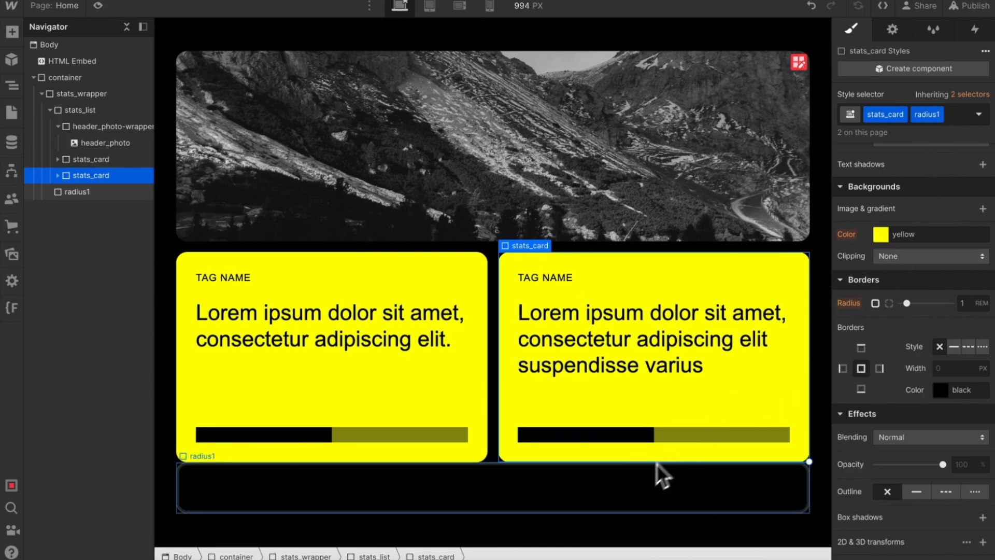
left_click(76, 191)
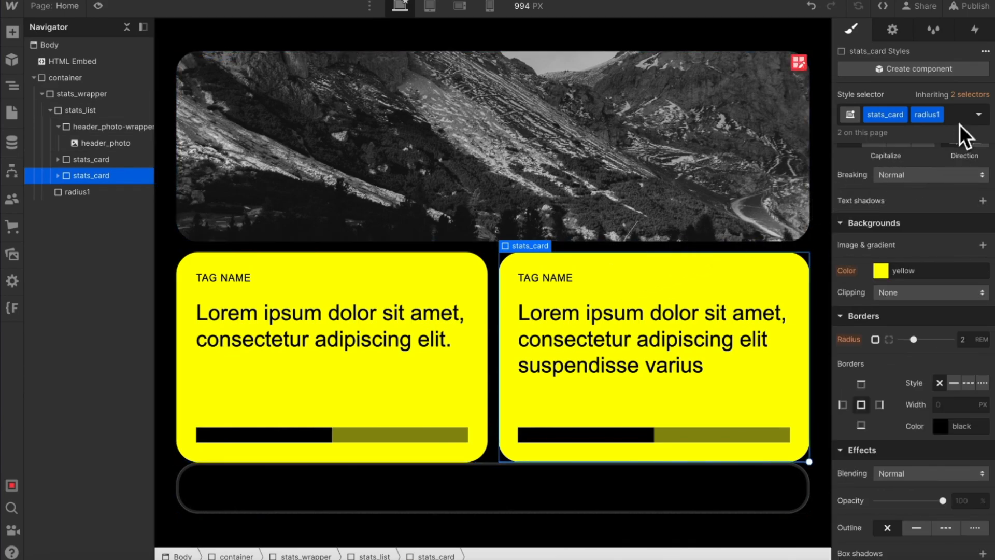
left_click(927, 115)
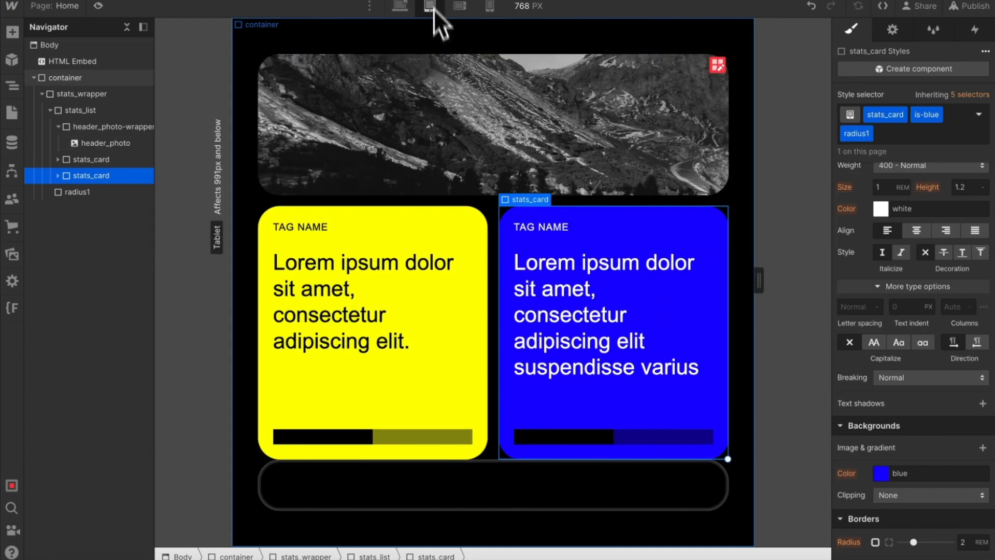
left_click(371, 330)
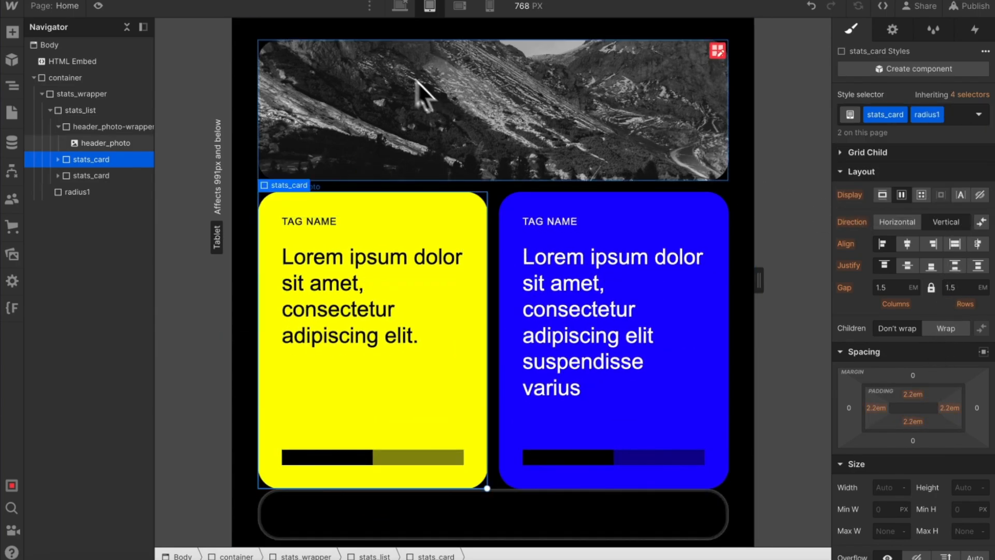
left_click(399, 6)
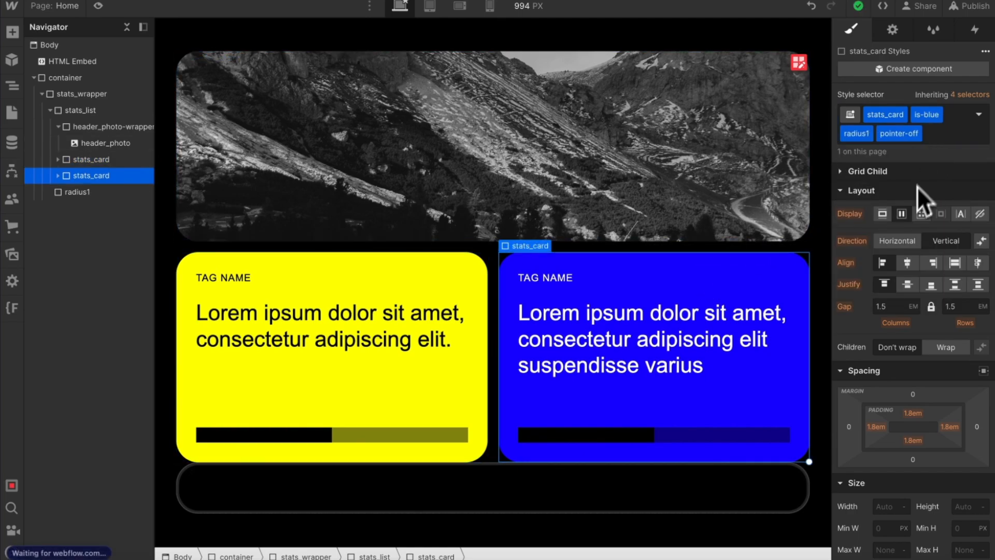
Step: Reduce cards to stats_card--radius1 and add the embed rule [class*="pointeroff"] { pointer-events: none; }
left_click(978, 113)
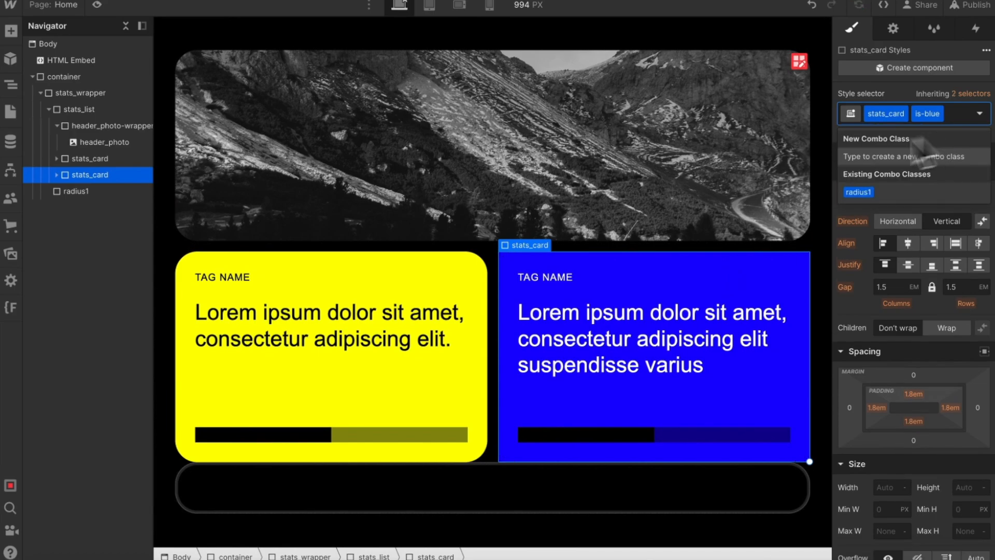
left_click(926, 113)
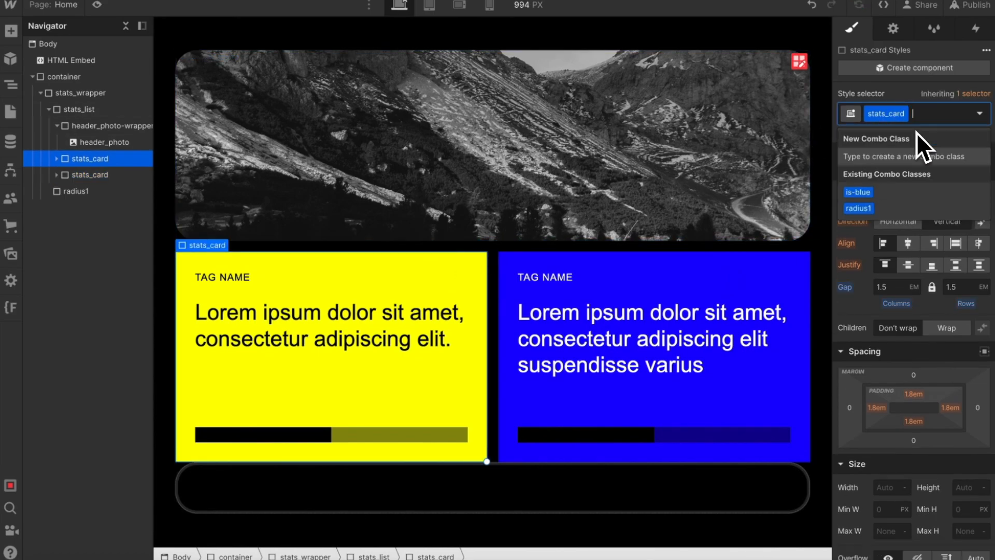
left_click(103, 141)
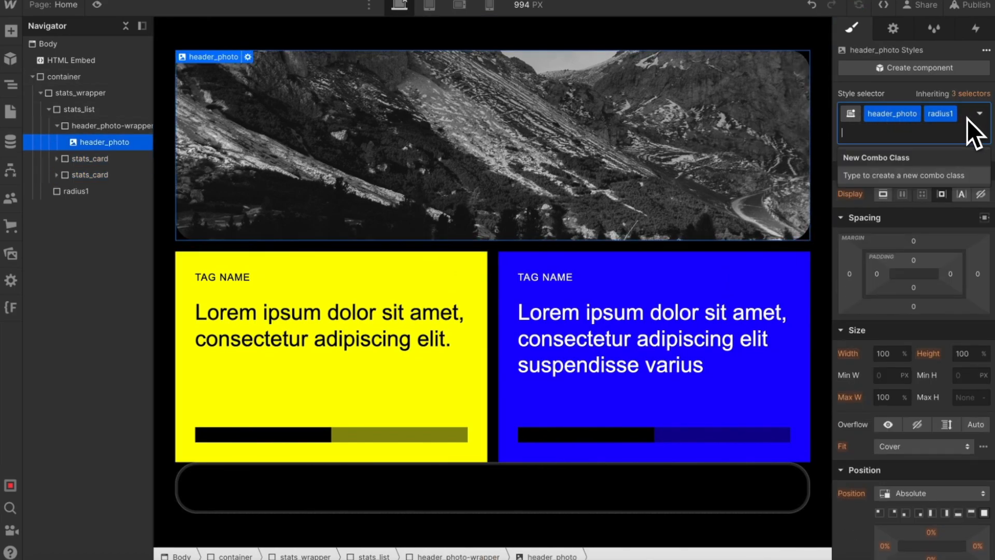
left_click(70, 59)
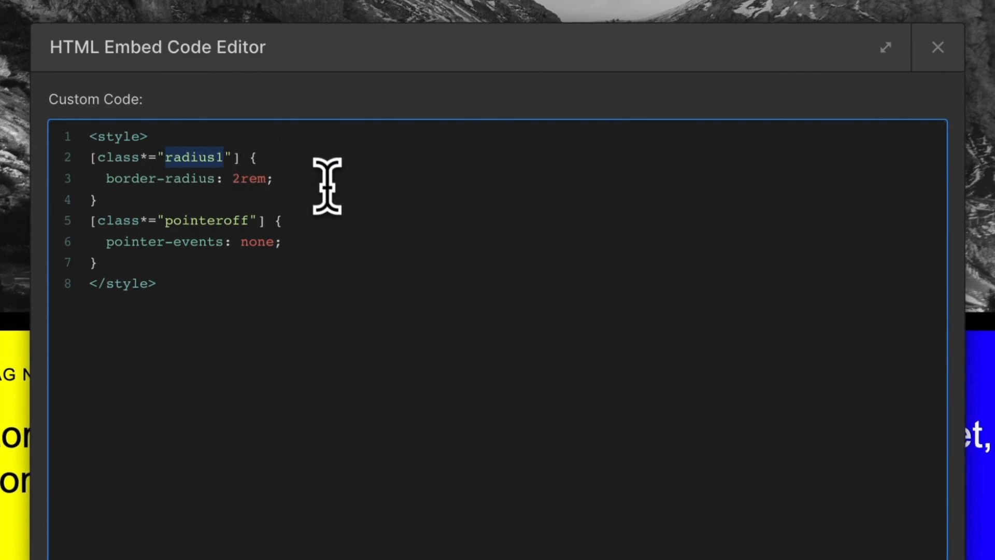
mouse_move(314, 190)
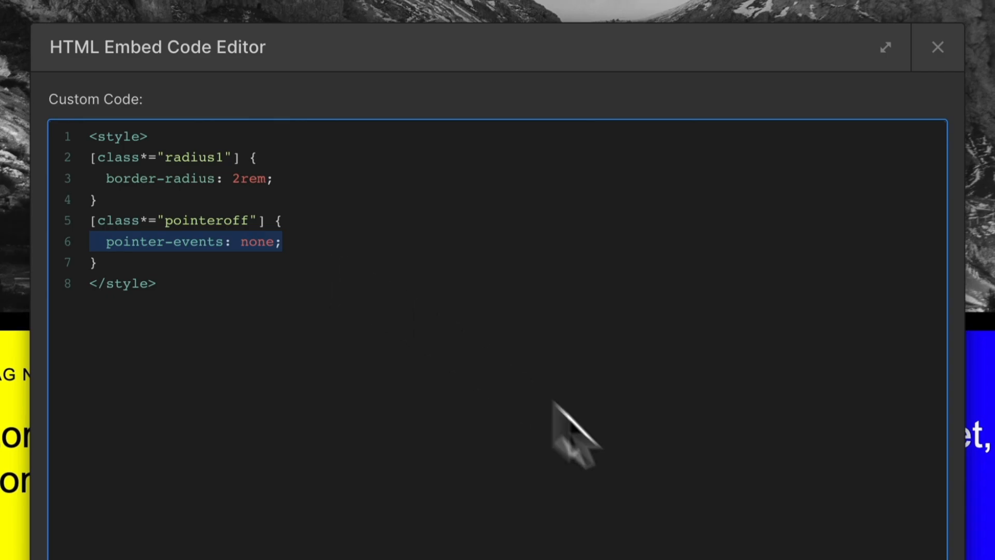
left_click(937, 46)
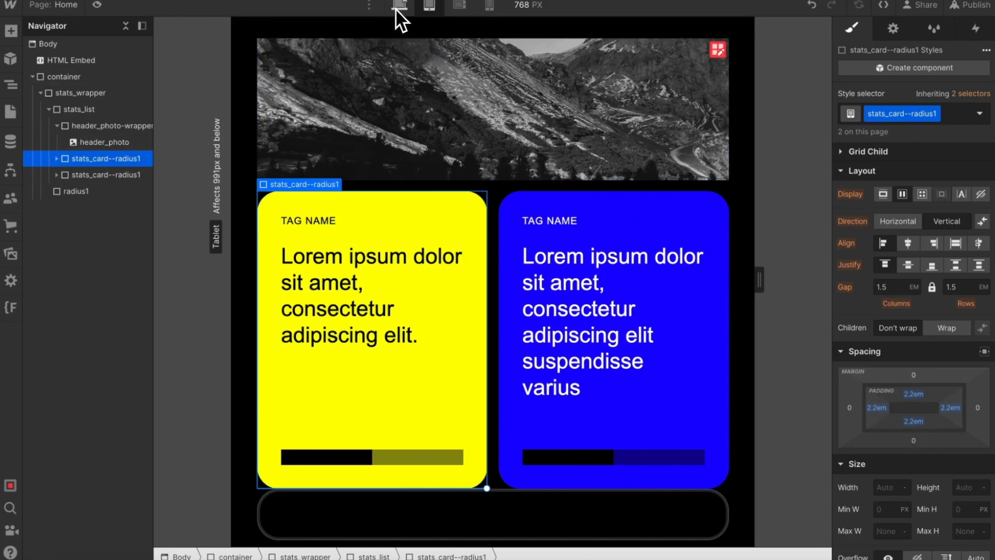
Step: Rename card classes to stats_card--radius1-pointeroff and the header photo's to header_photo--radius1
left_click(398, 6)
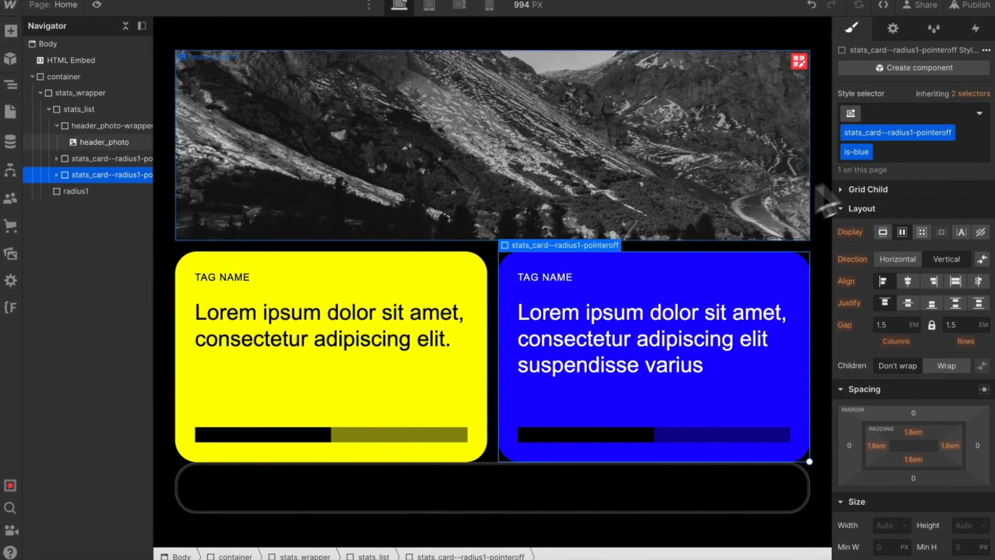
left_click(79, 110)
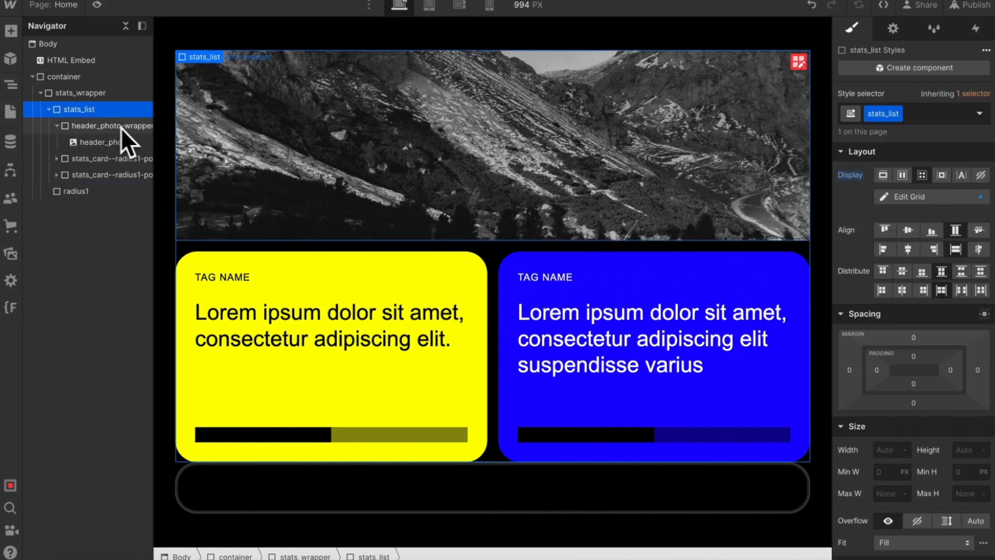
left_click(103, 142)
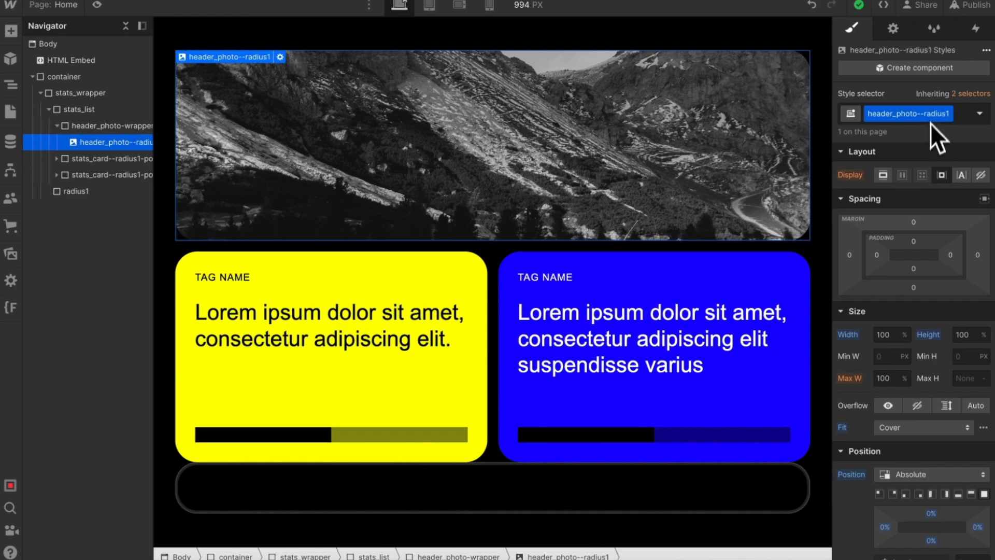
left_click(71, 60)
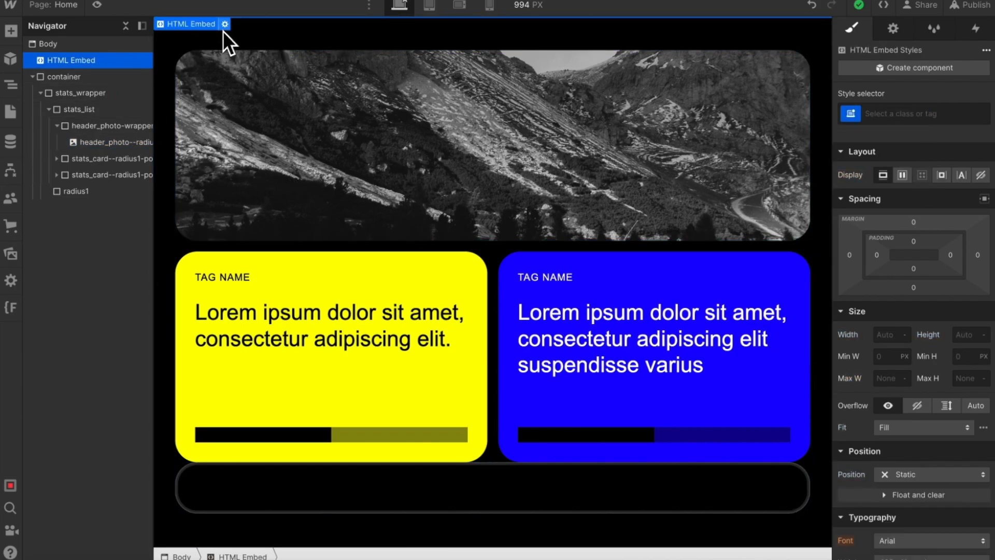
Step: Change radius1 to 0.5rem and add radius2 (100vw) and bgcurrent (currentColor) embed rules
left_click(224, 25)
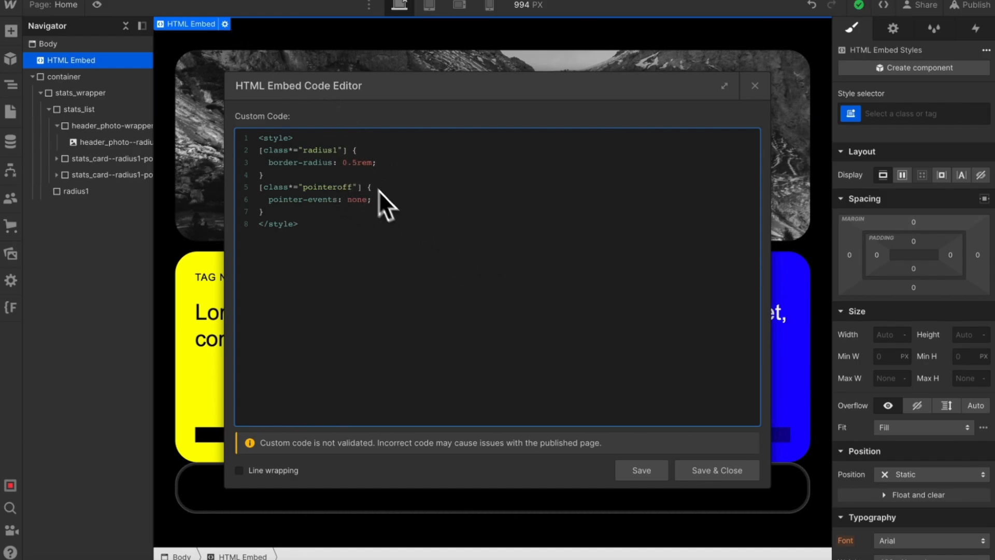
left_click(715, 470)
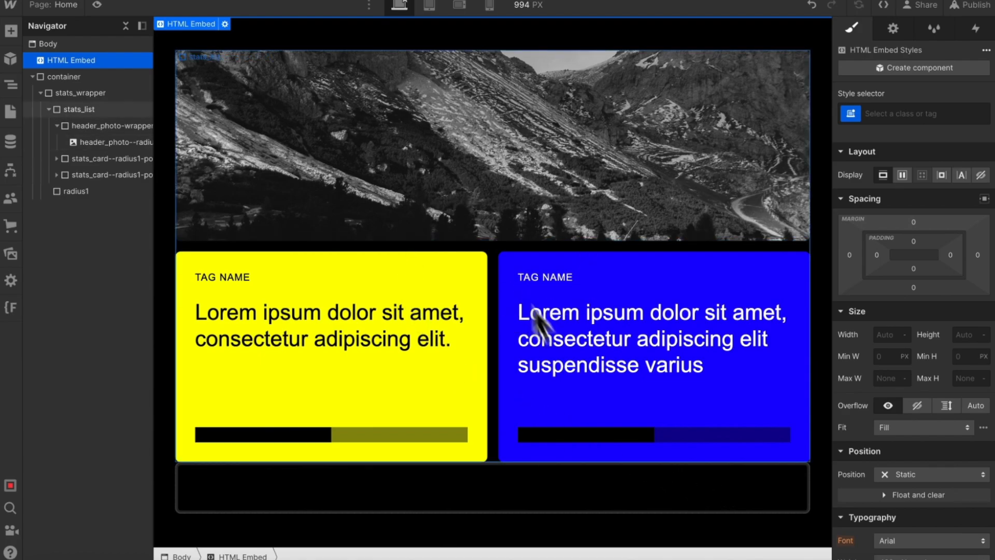
left_click(44, 44)
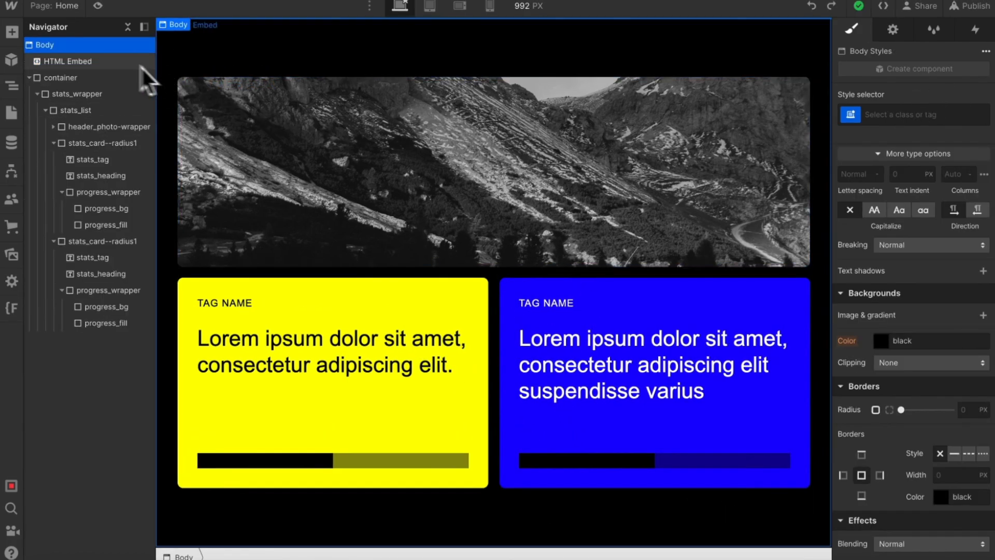
double_click(68, 61)
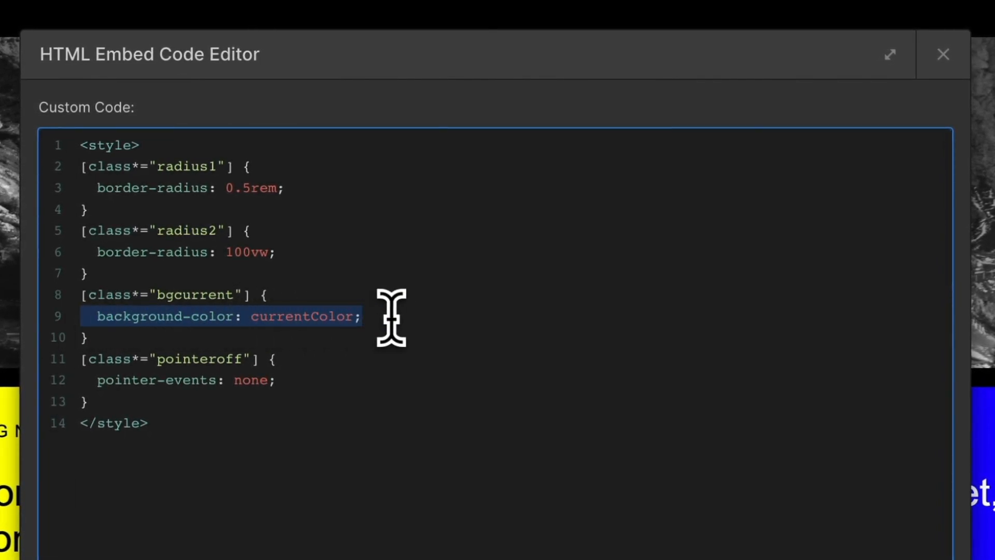
mouse_move(235, 299)
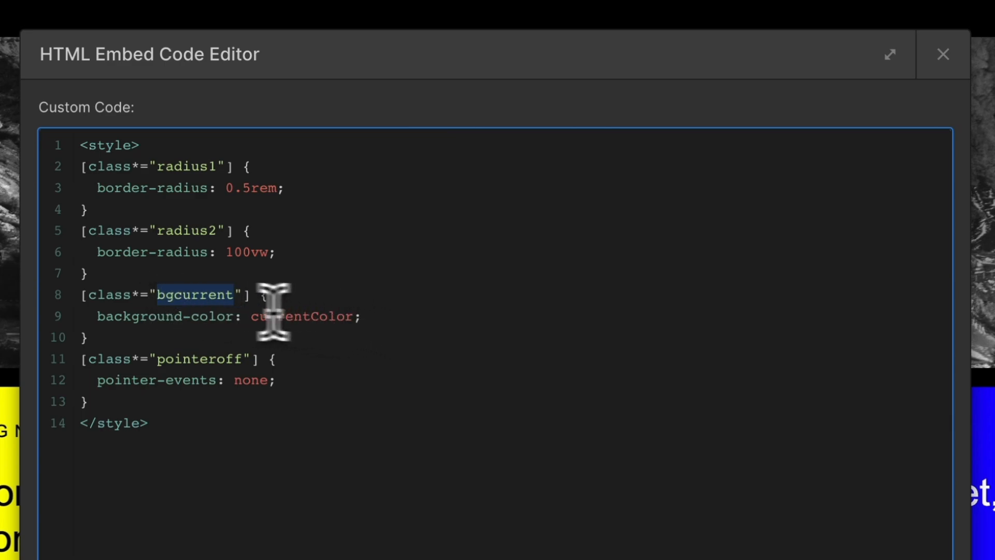
mouse_move(197, 285)
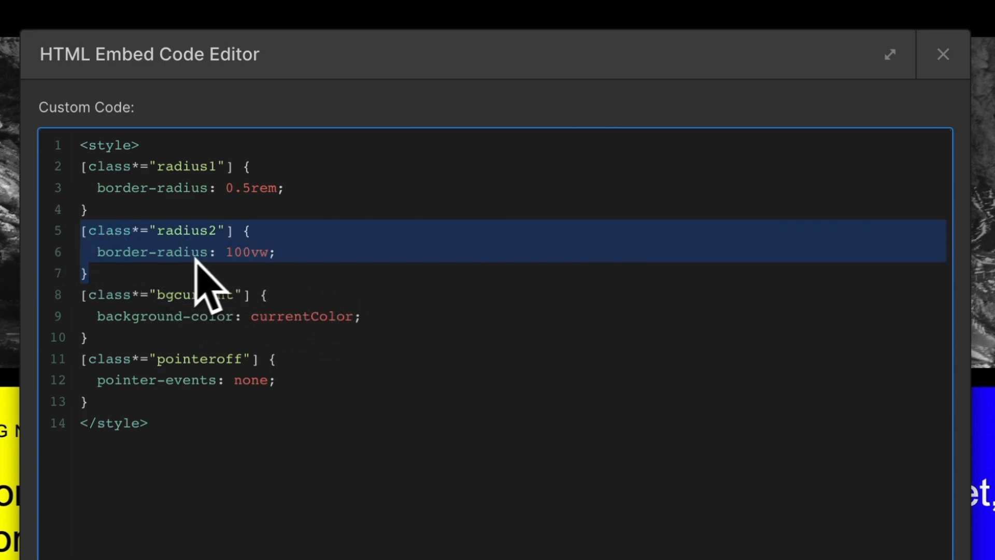
left_click(943, 53)
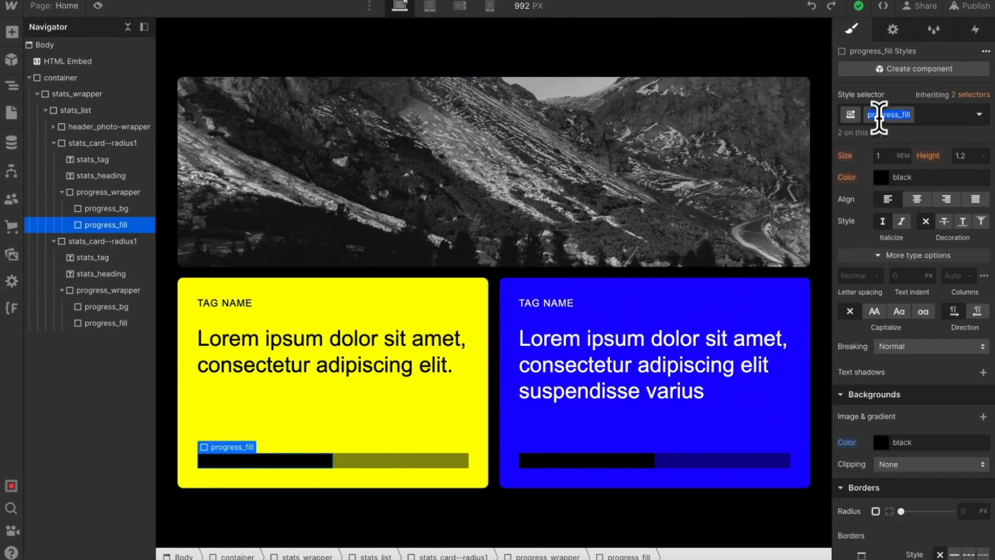
Step: Rename progress_fill to progress_fill--radius2-bgcurrent and re-add is-blue to the second card
type("--radius")
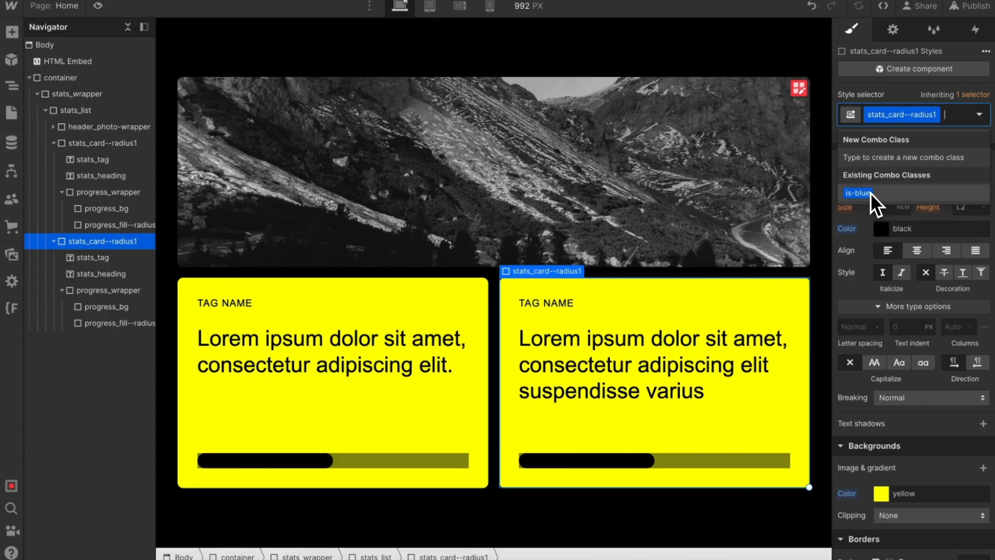
left_click(263, 460)
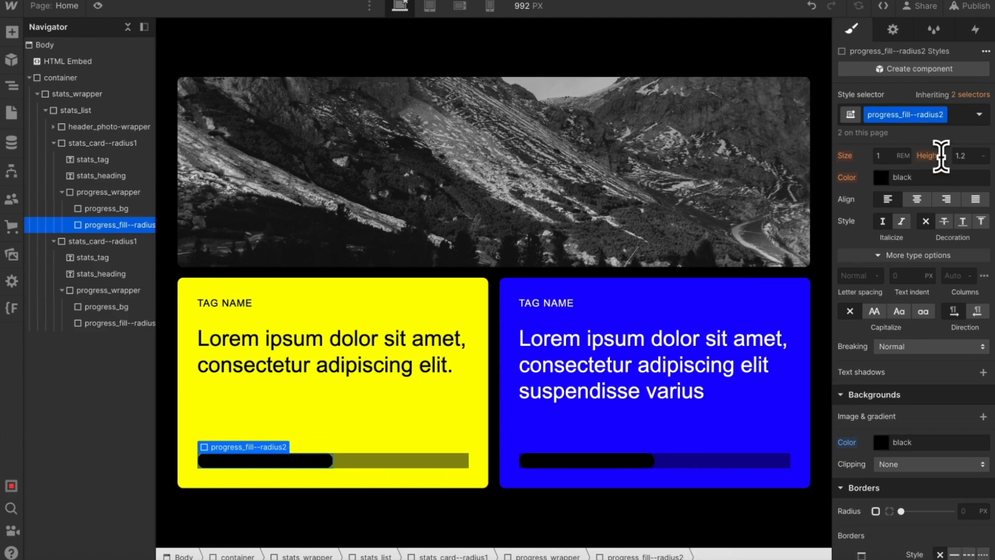
mouse_move(568, 415)
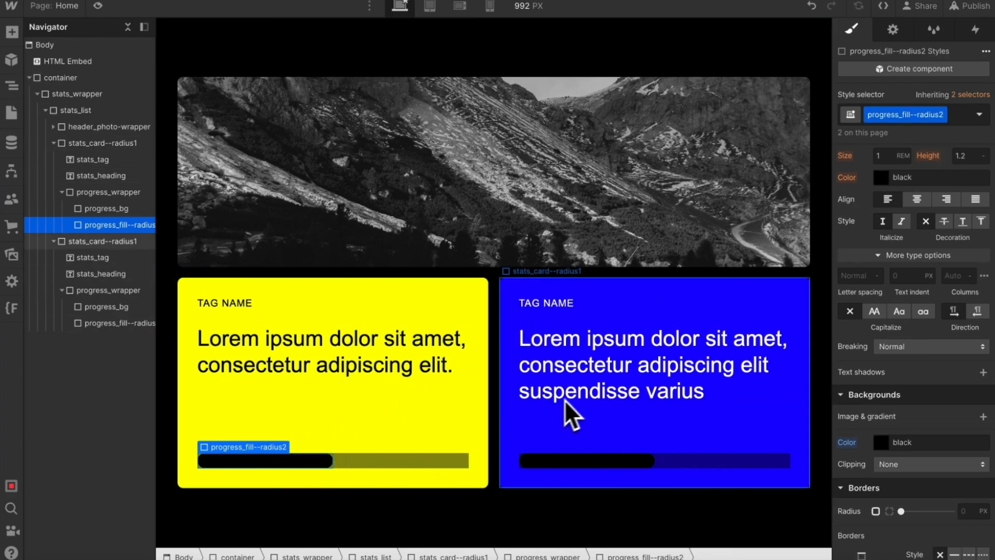
left_click(586, 461)
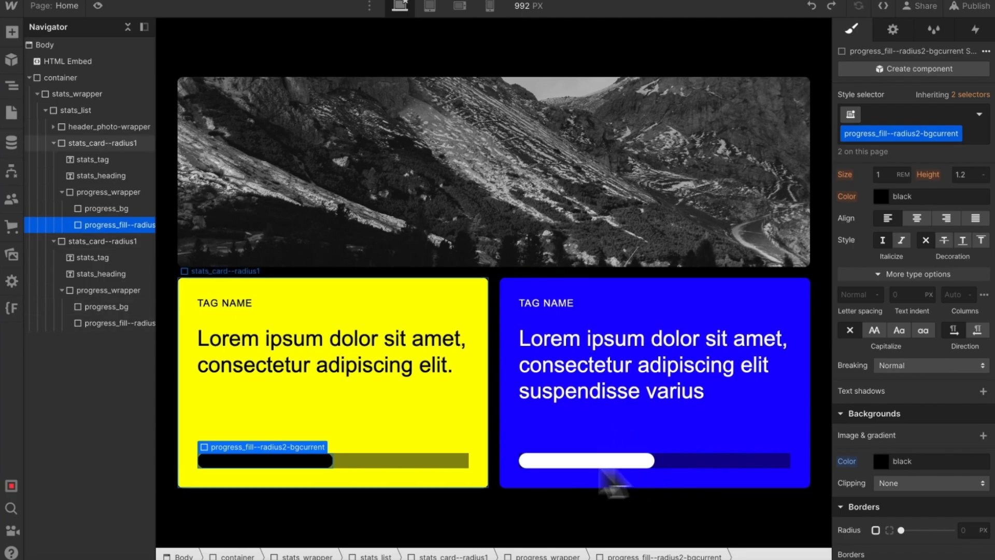
Step: Rename progress_bg to progress_bg--radius2 and change the embed's radius2 border-radius to 0.4rem
left_click(108, 208)
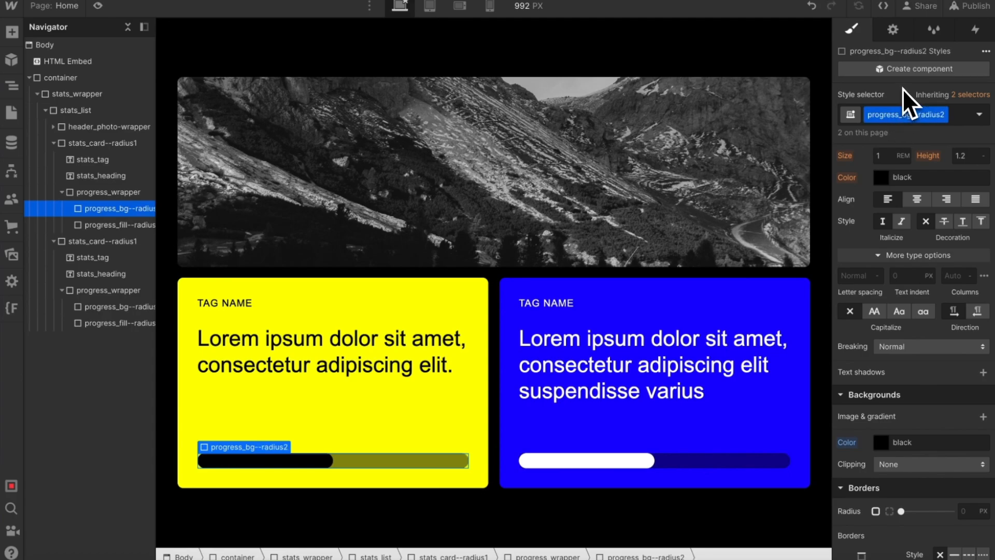
left_click(102, 143)
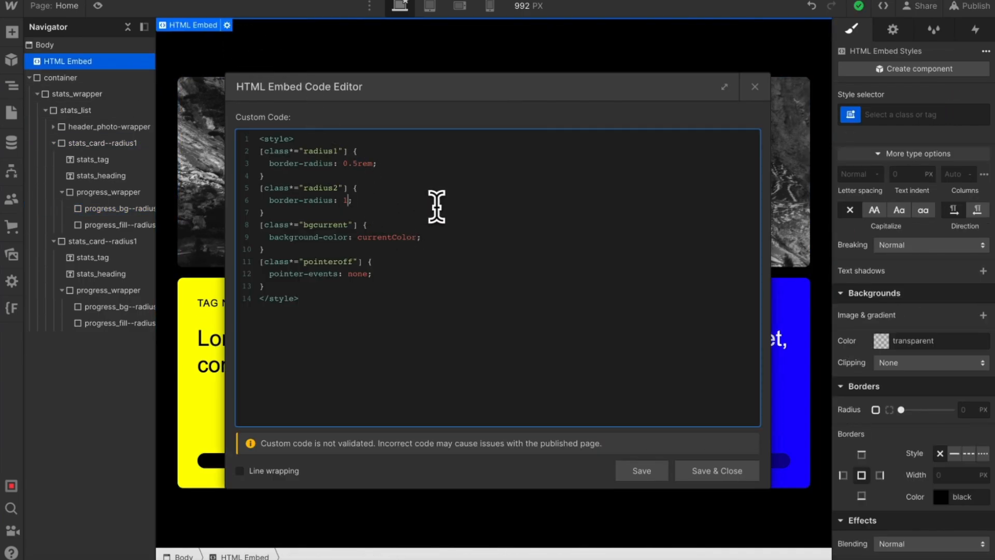
type("0.4rem")
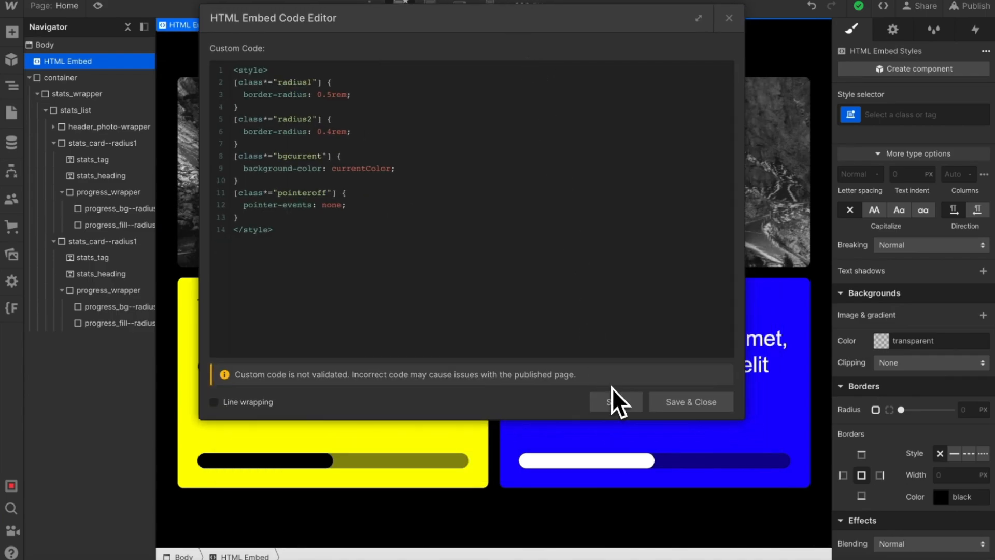
mouse_move(462, 269)
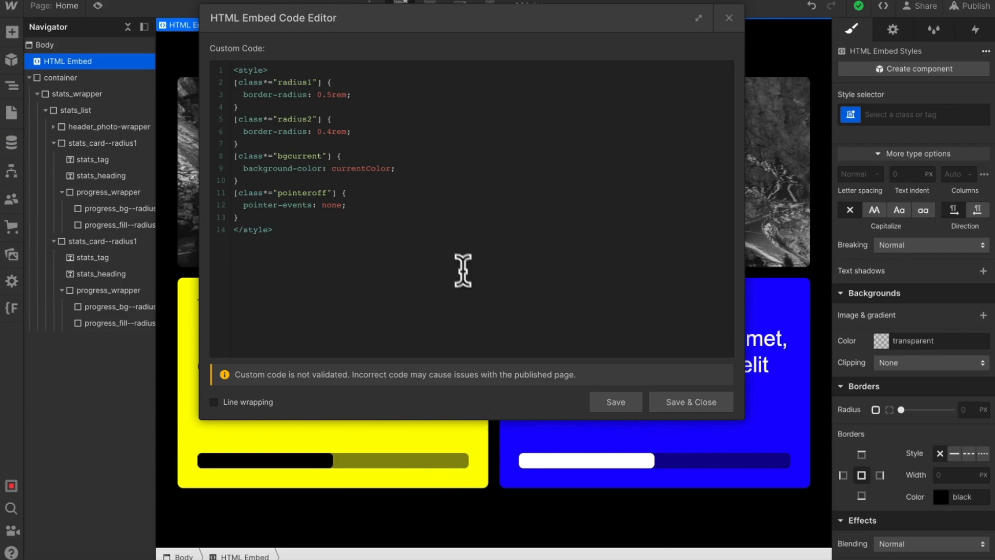